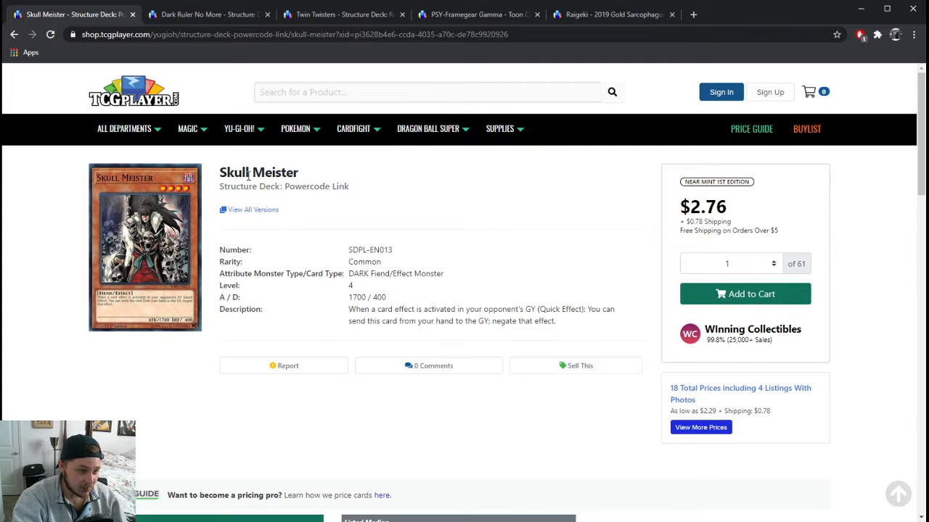
mouse_move(426, 203)
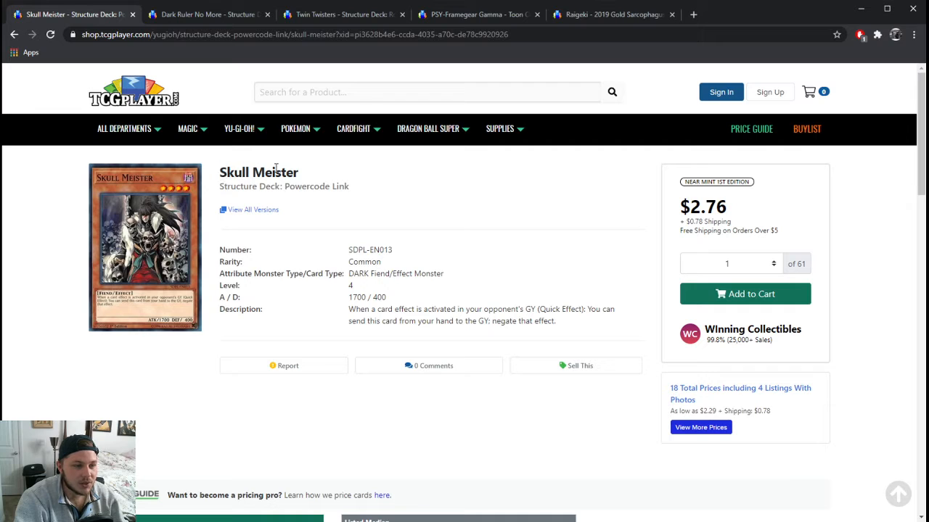
mouse_move(564, 333)
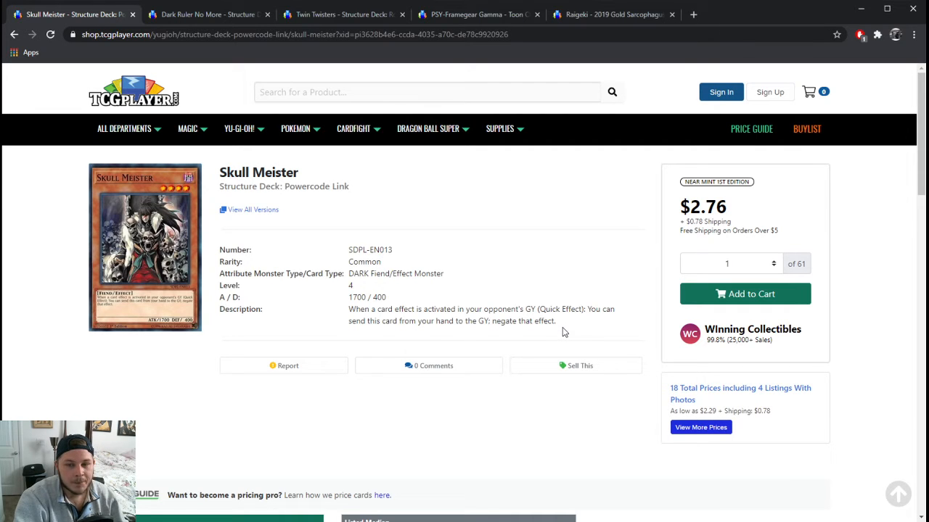
mouse_move(312, 67)
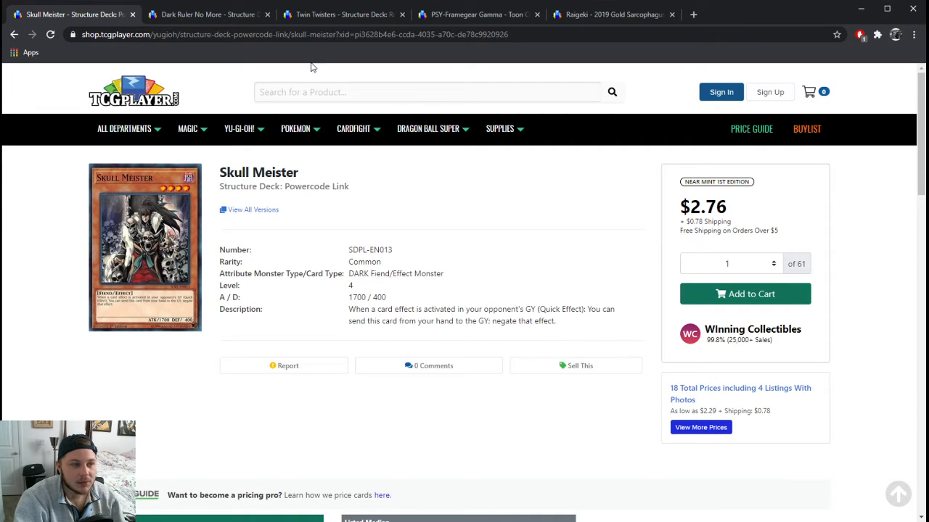
mouse_move(786, 271)
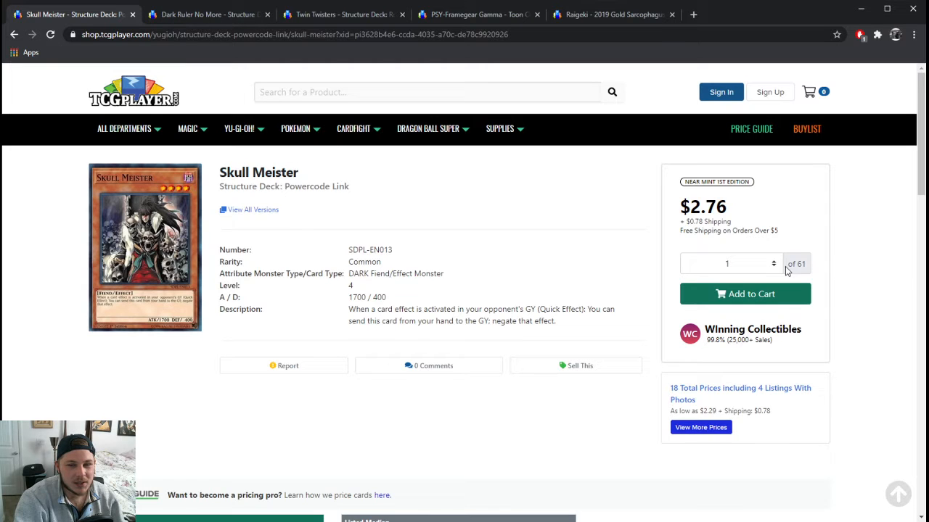
mouse_move(592, 252)
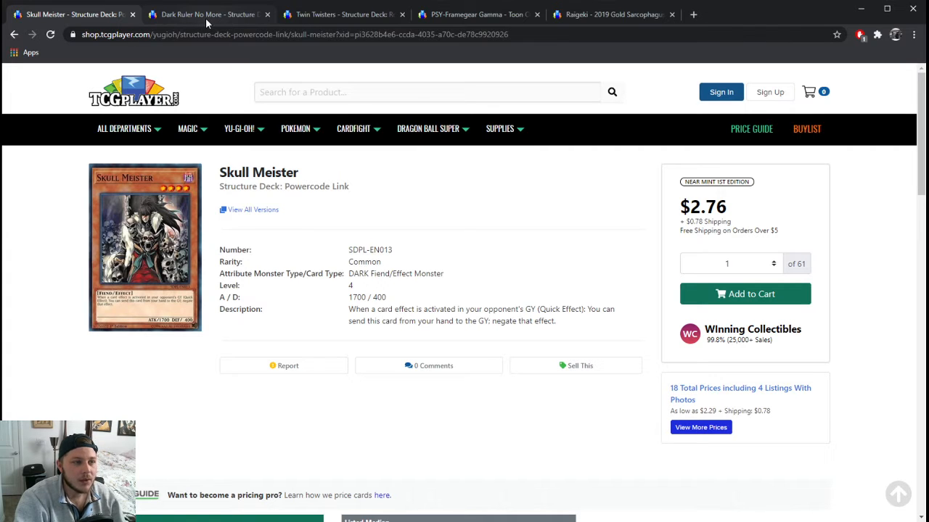
Review the Dark Ruler No More listing, noting its $2.79 market price and $3.01 listed median
left_click(206, 15)
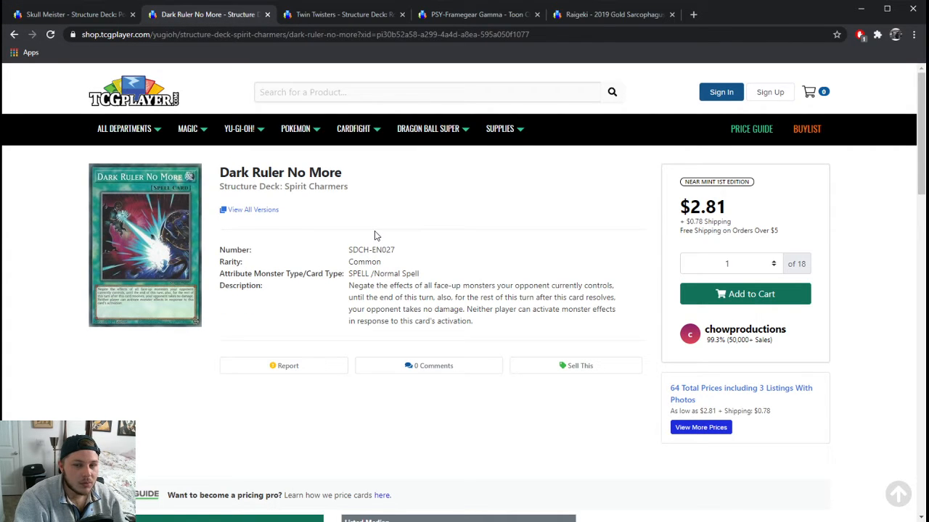
mouse_move(283, 186)
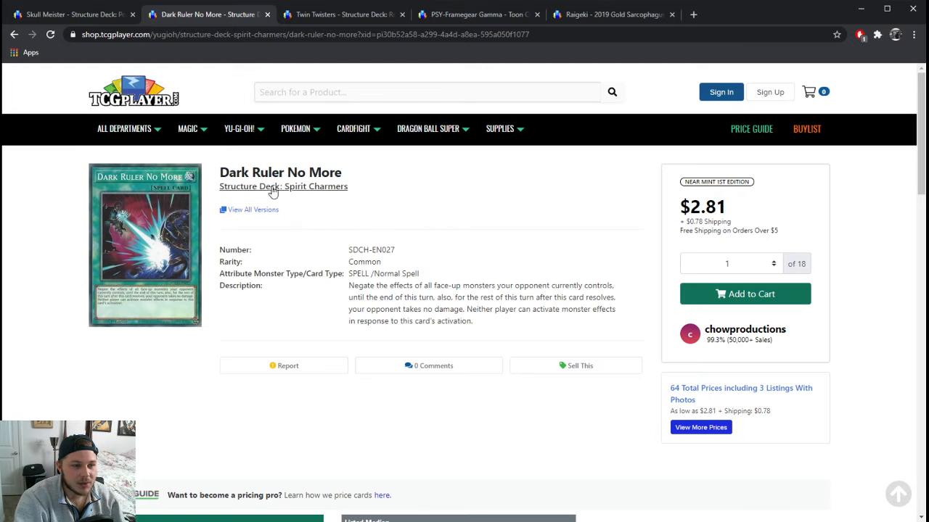
scroll("down", 3)
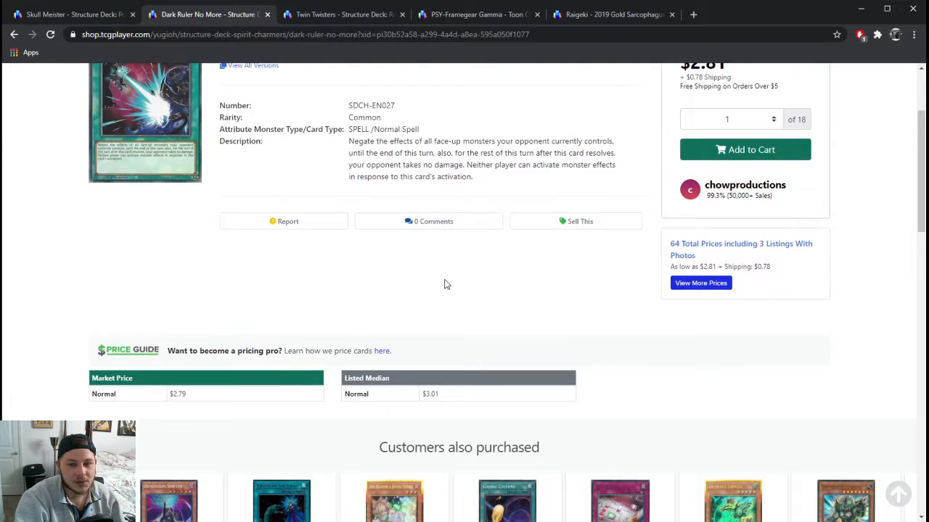
scroll("down", 3)
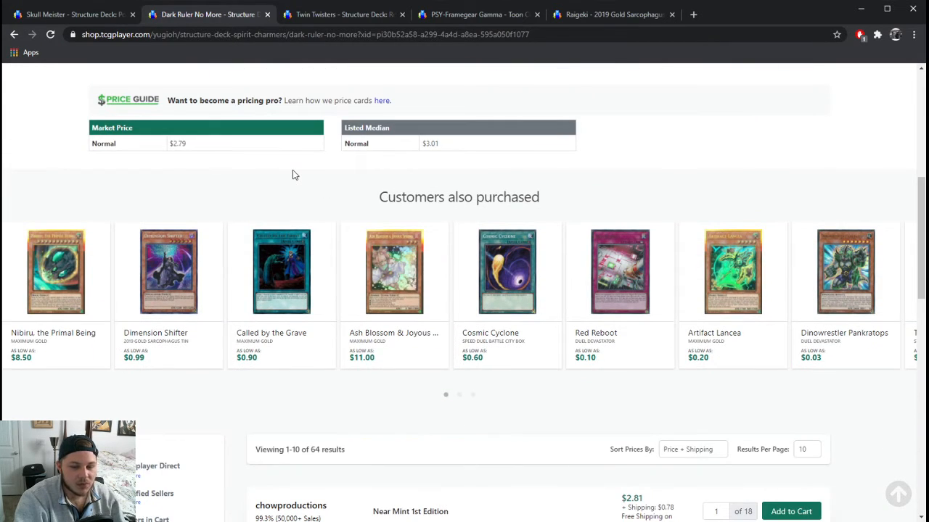
scroll("up", 3)
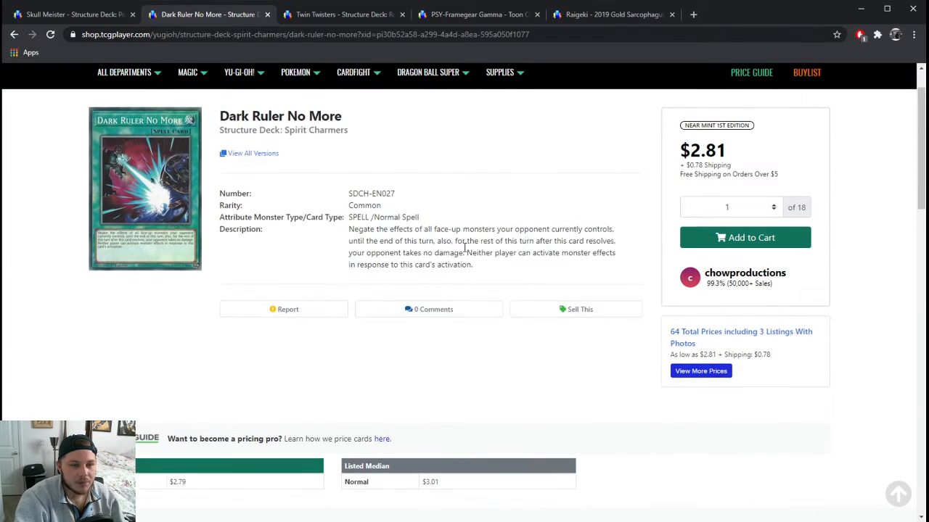
scroll("up", 3)
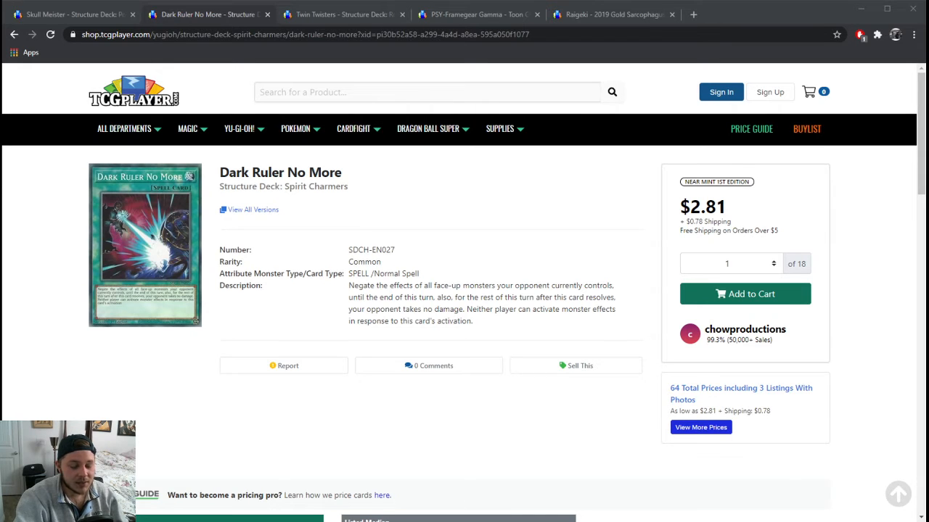
mouse_move(132, 412)
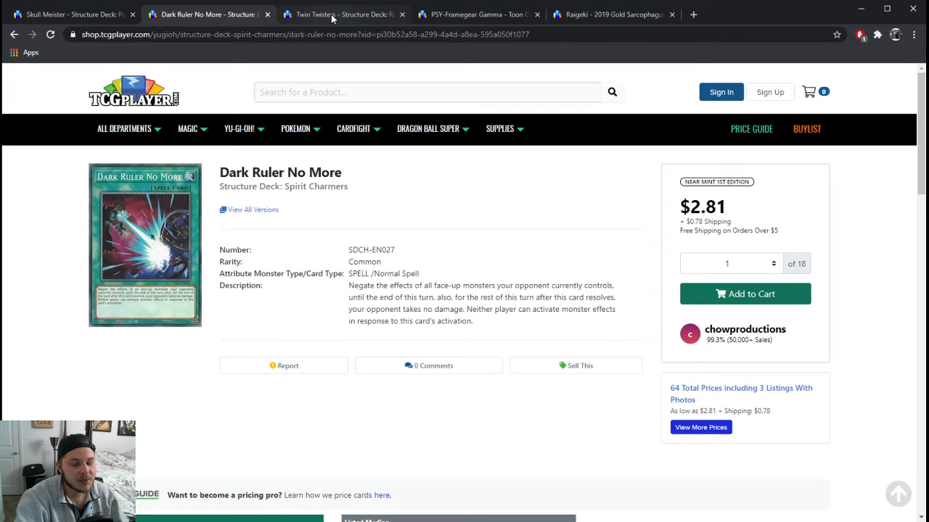
Review the Twin Twisters listing from Rokket Revolt: $0.75 listing, $0.89 market, $1.01 median
left_click(341, 14)
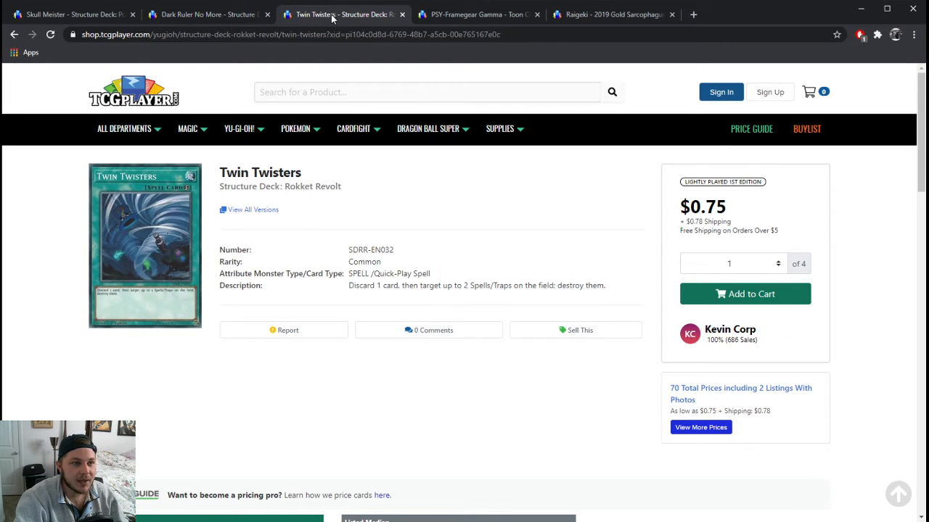
left_click(206, 15)
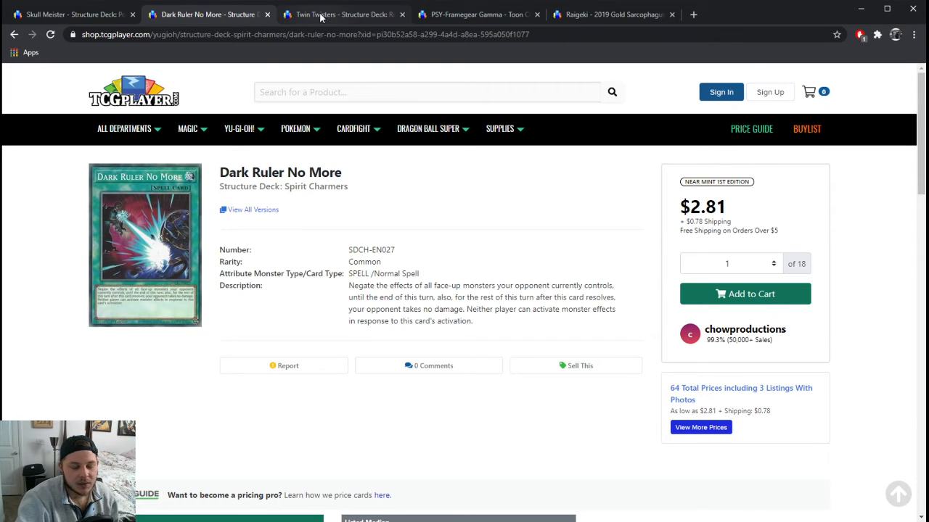
left_click(341, 15)
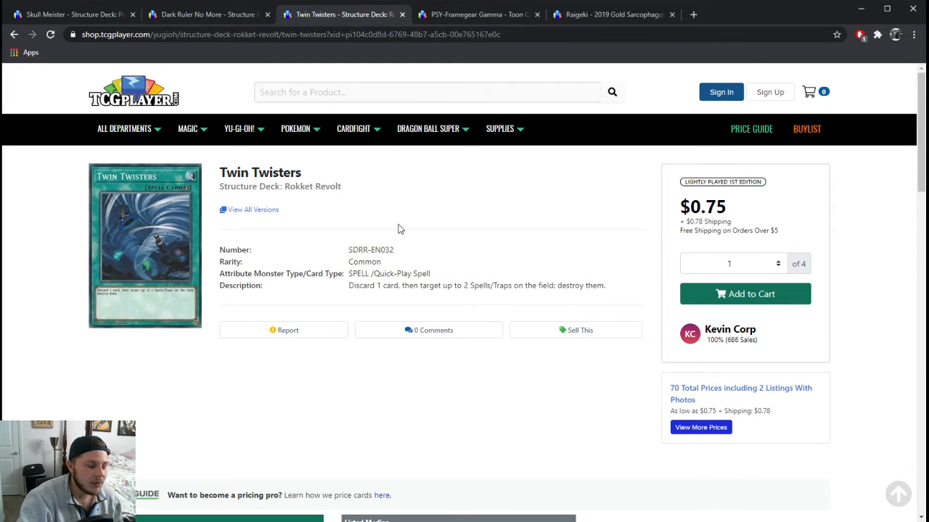
mouse_move(411, 232)
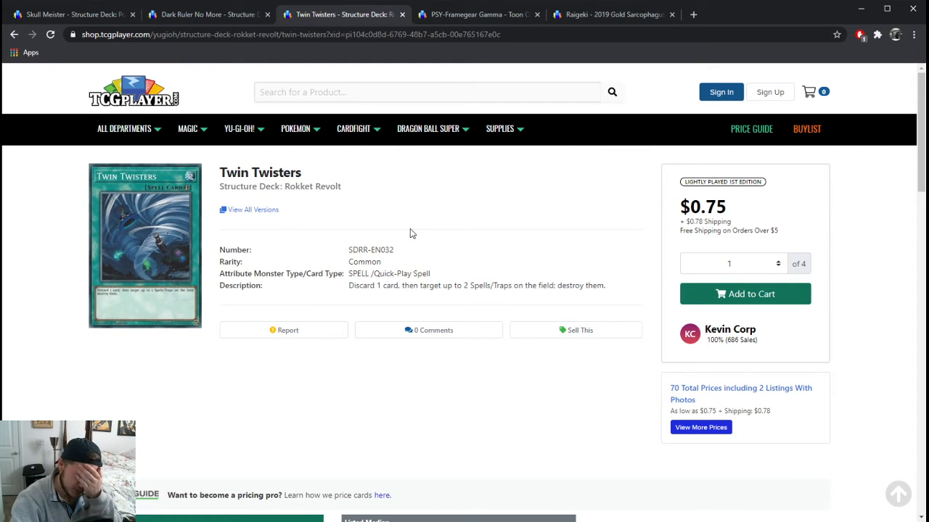
scroll("down", 3)
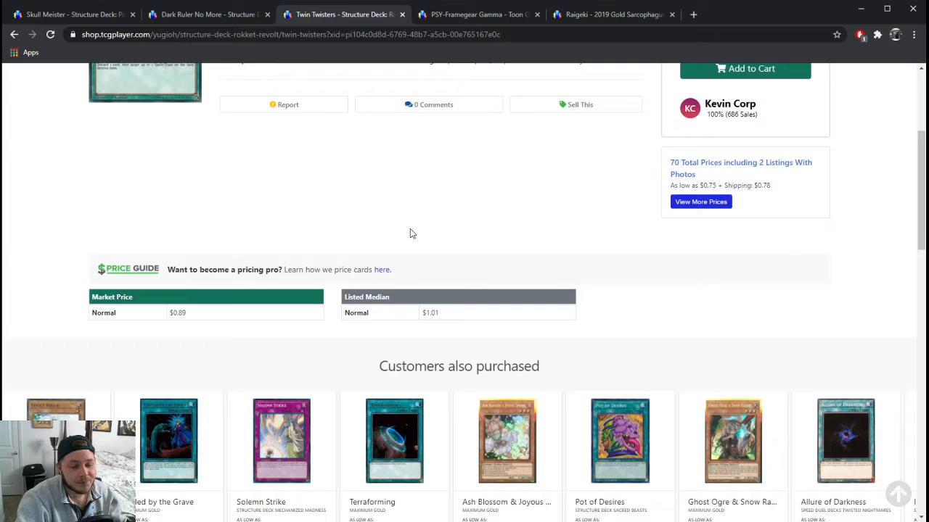
scroll("down", 3)
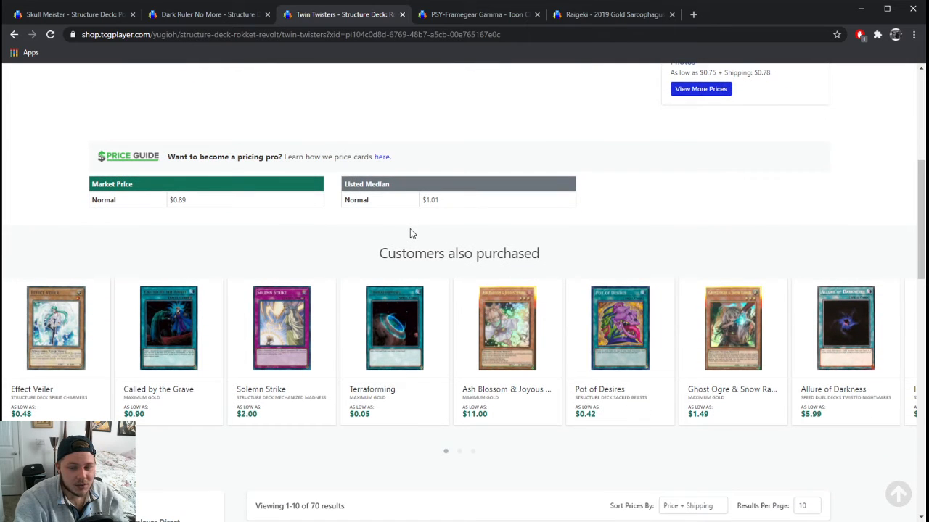
scroll("up", 3)
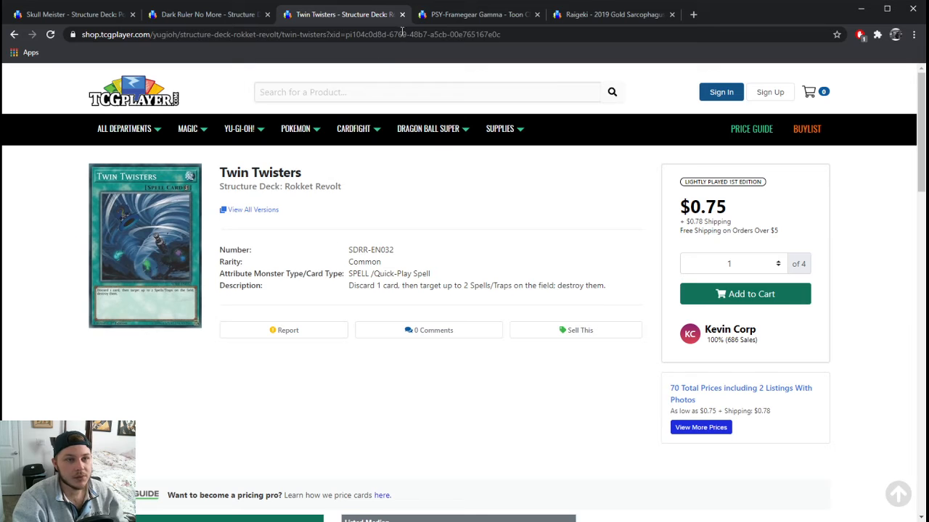
mouse_move(476, 14)
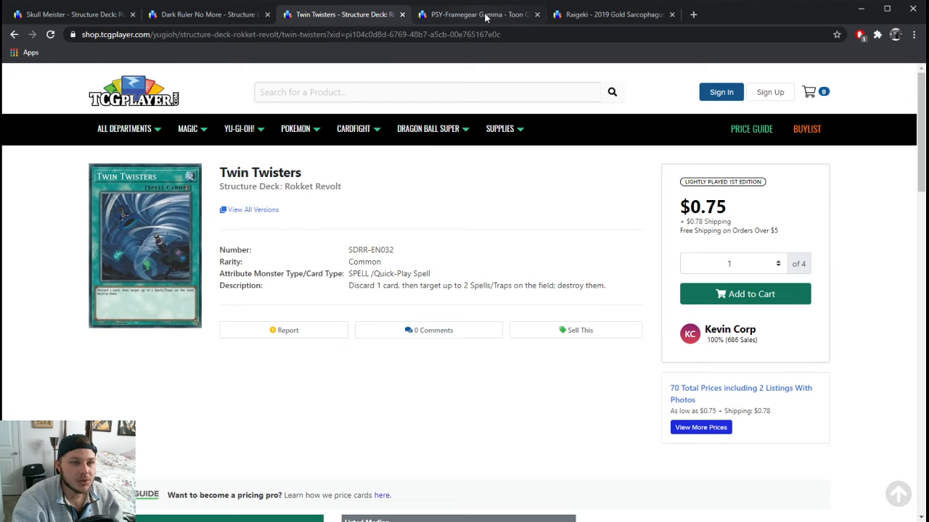
mouse_move(249, 154)
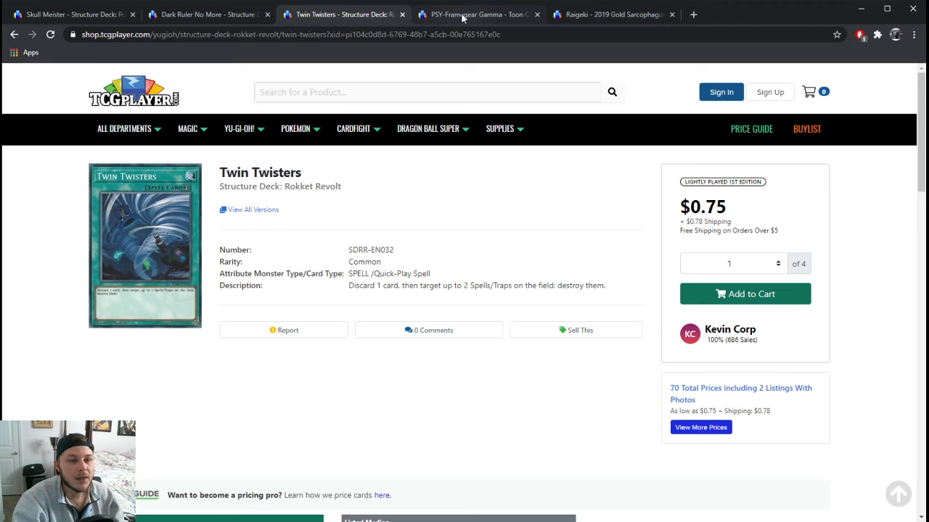
Review the PSY-Framegear Gamma listing: $2.50 listing, $2.83 market, $3.17 median
left_click(476, 15)
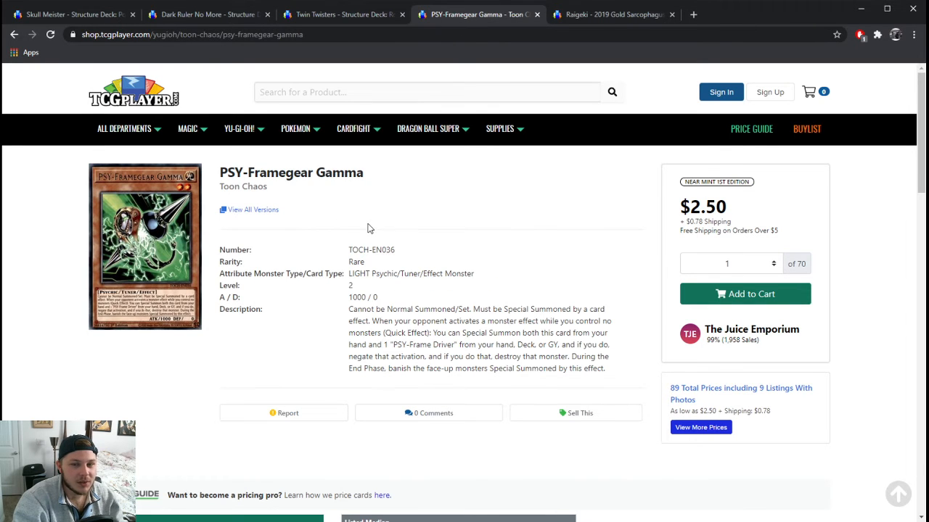
scroll("down", 3)
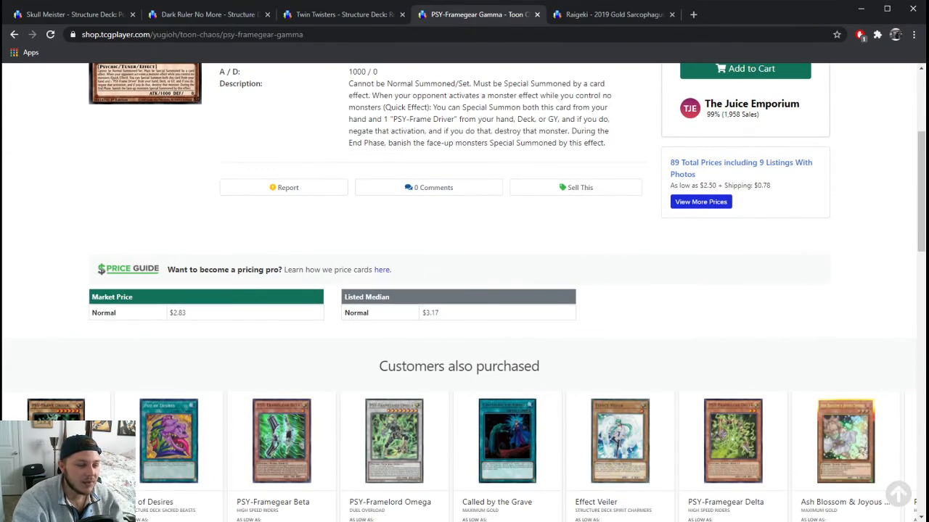
scroll("down", 3)
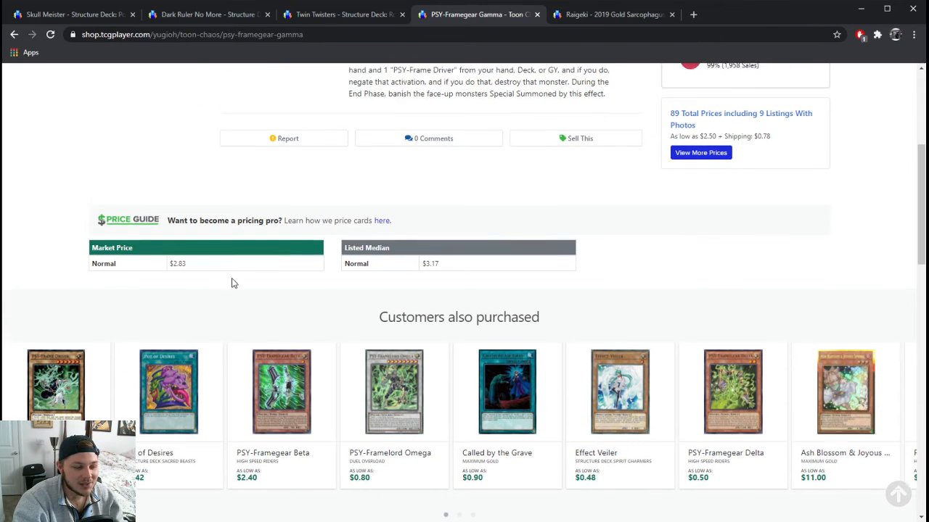
scroll("up", 3)
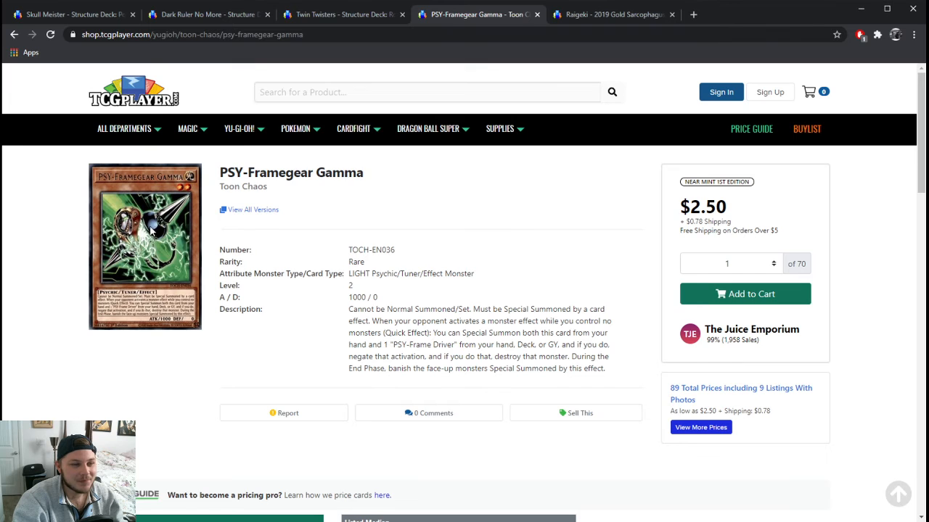
scroll("down", 3)
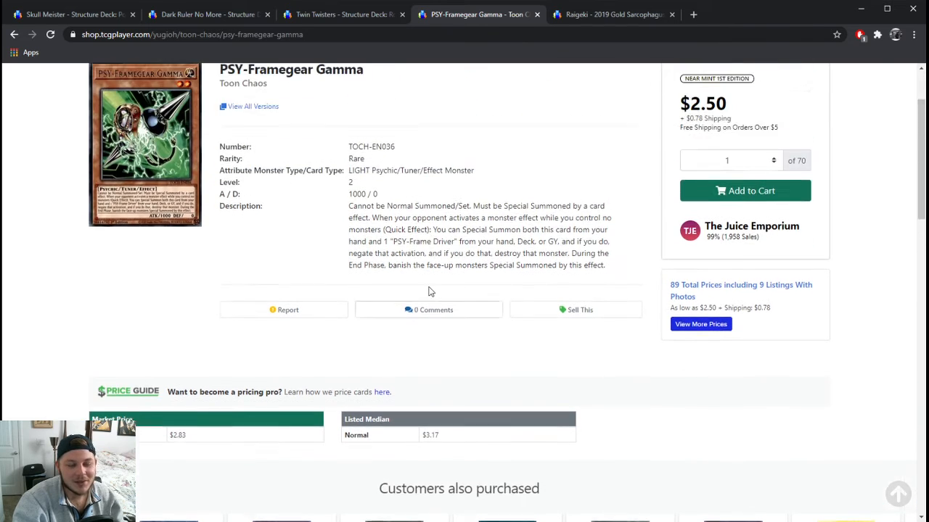
scroll("up", 3)
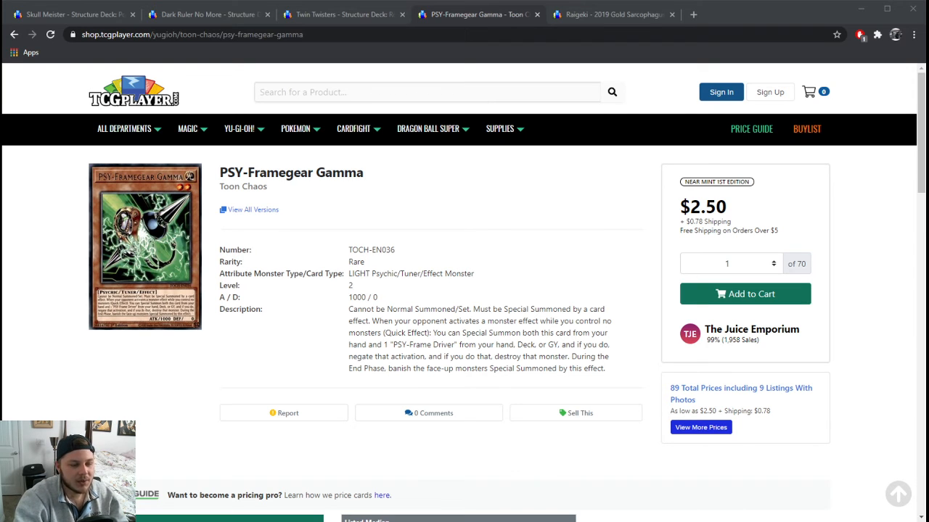
mouse_move(630, 15)
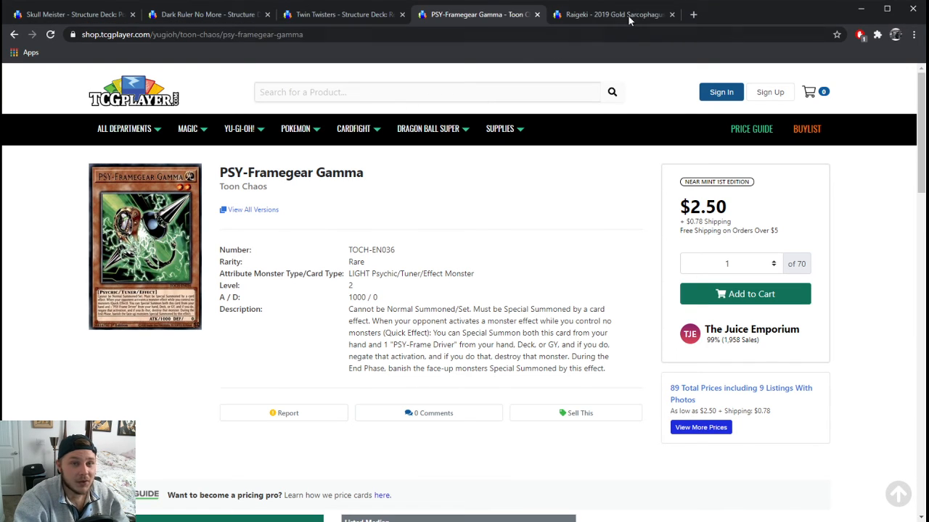
Bring up the Raigeki listing from the 2019 Gold Sarcophagus Tin, priced at $1.60
left_click(612, 15)
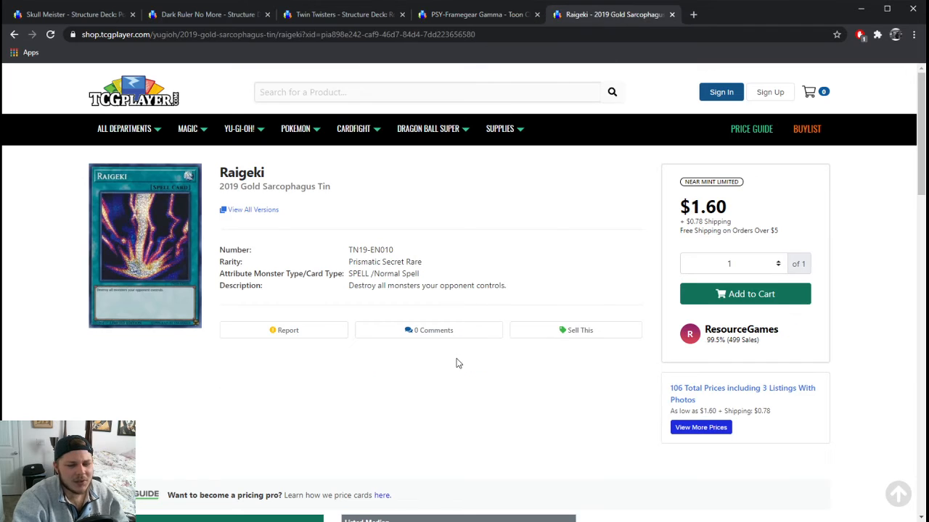